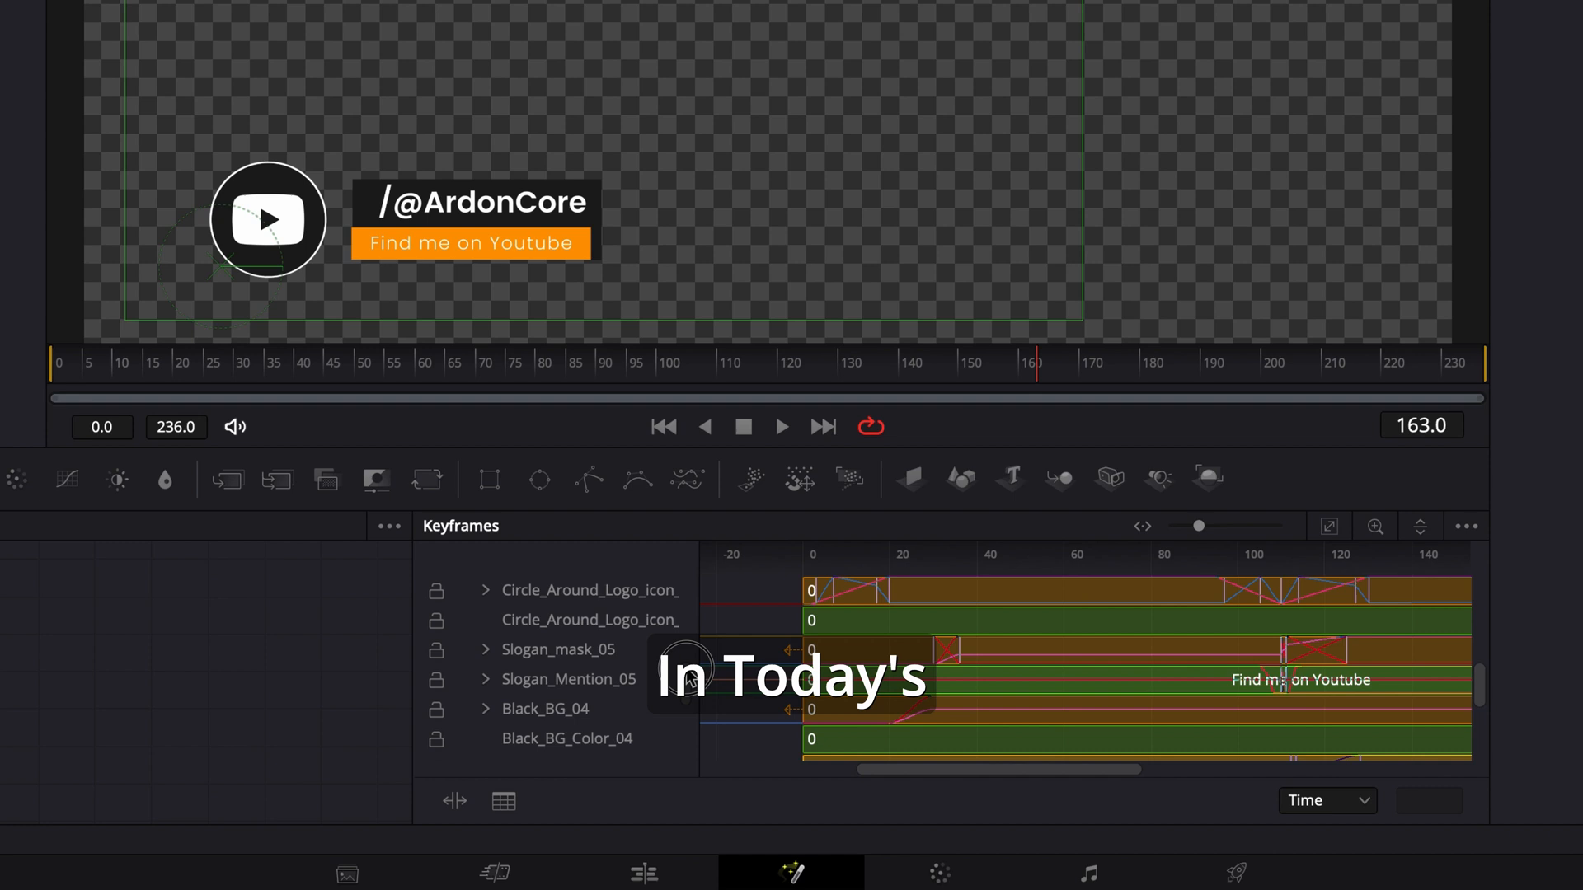
# Add the YoutubeOut macro, found by searching 'you' in Effects > Tools, to the node graph
pyautogui.rightClick(580, 649)
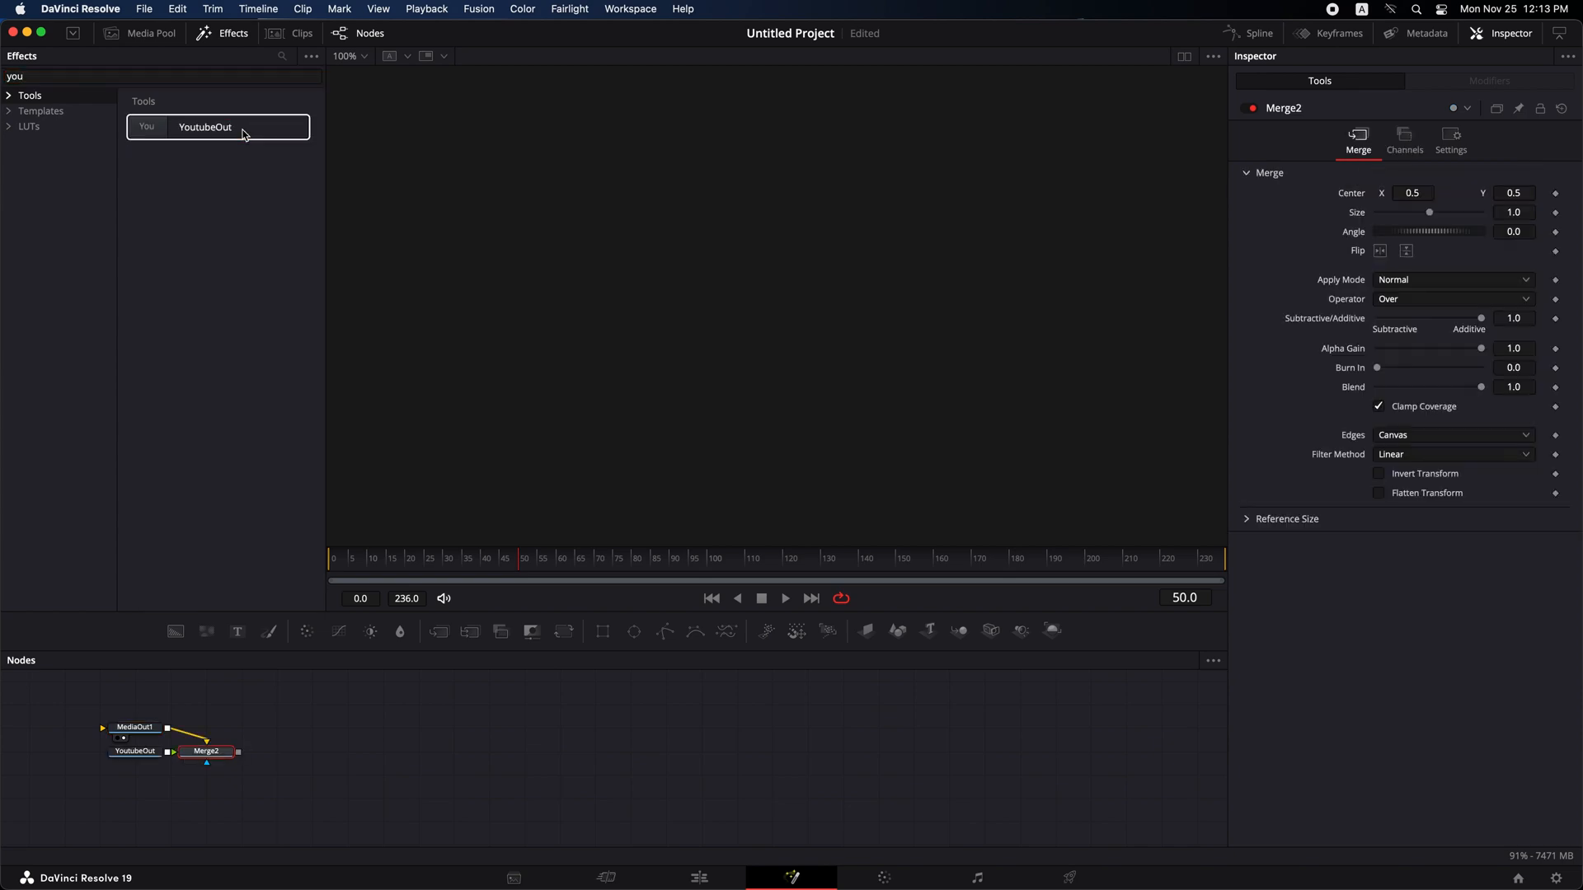
# Preview the YouTube lower-third graphic of the Fusion Composition clip on the Edit timeline
pyautogui.click(697, 877)
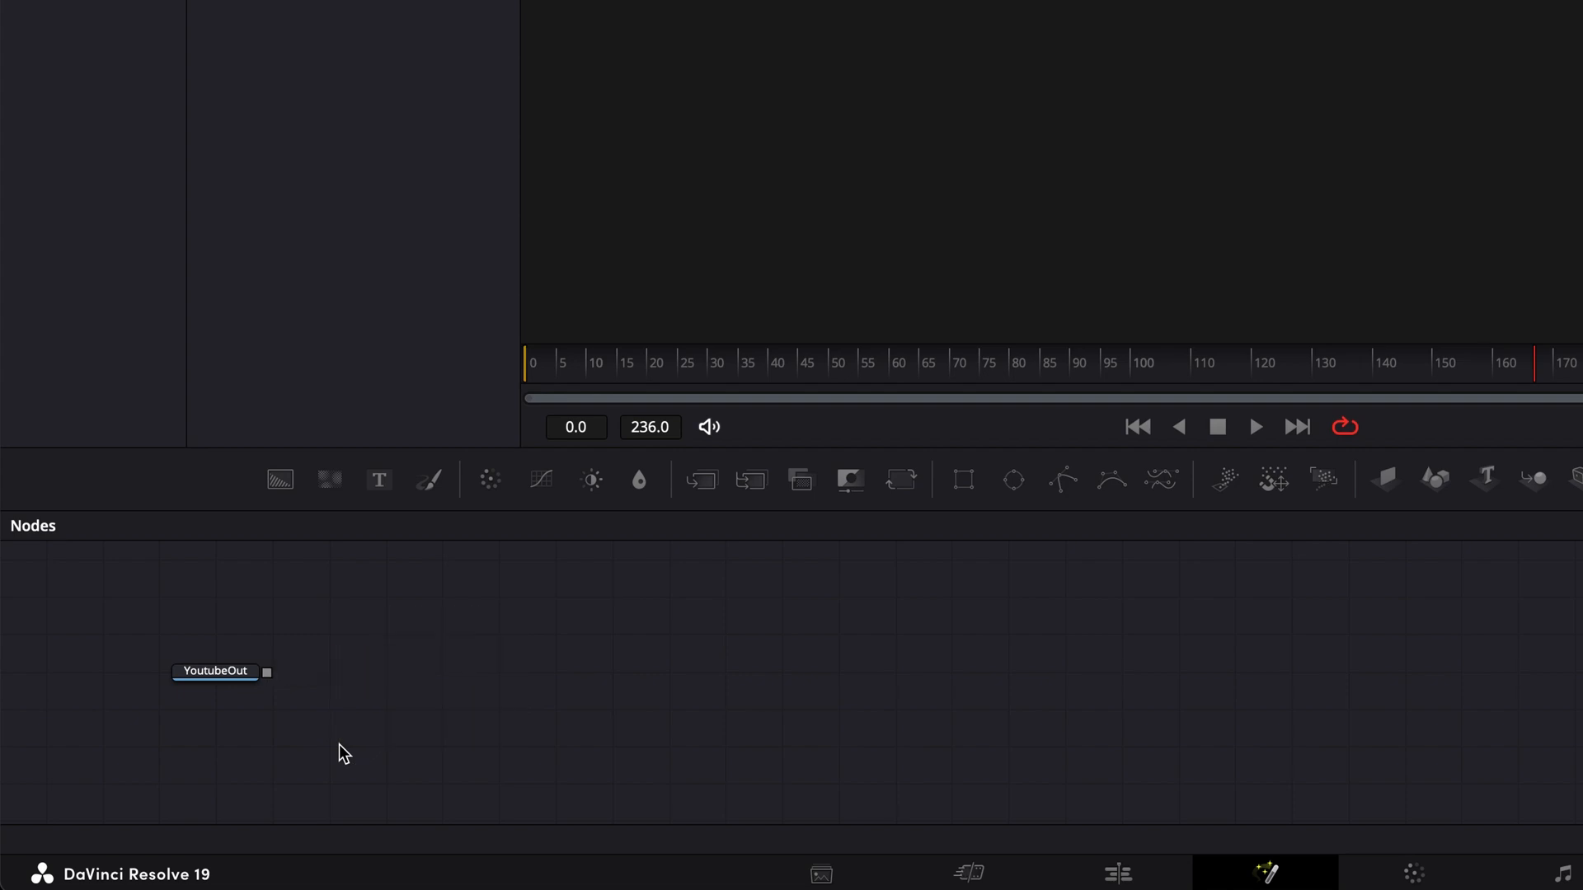
pyautogui.click(1115, 873)
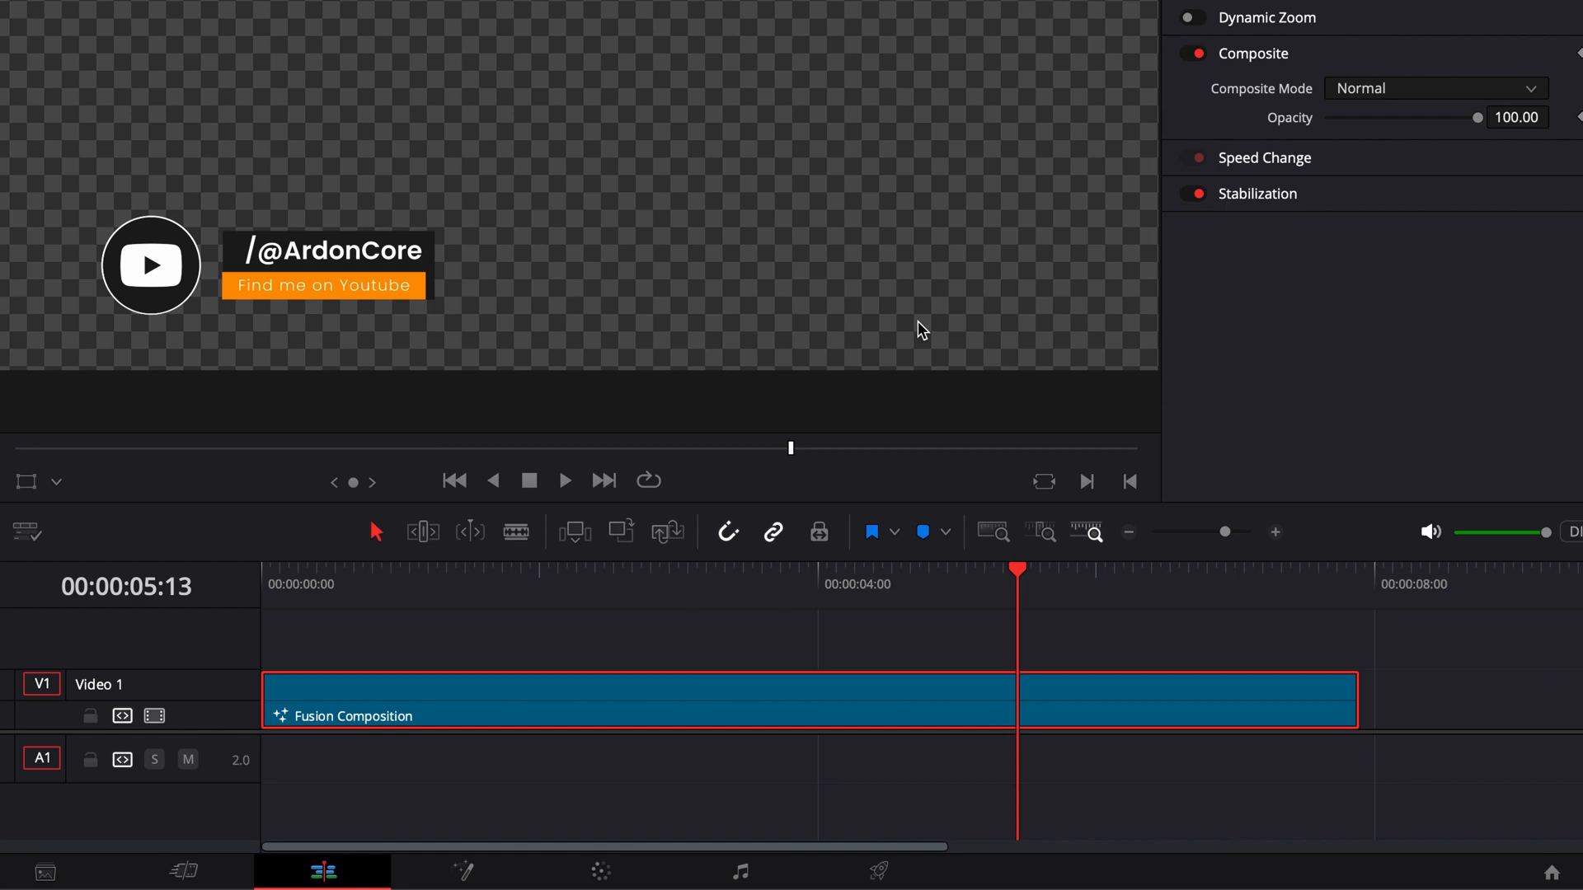
# Reopen the clip's composition in Fusion with YoutubeOut shown in the Inspector
pyautogui.click(790, 872)
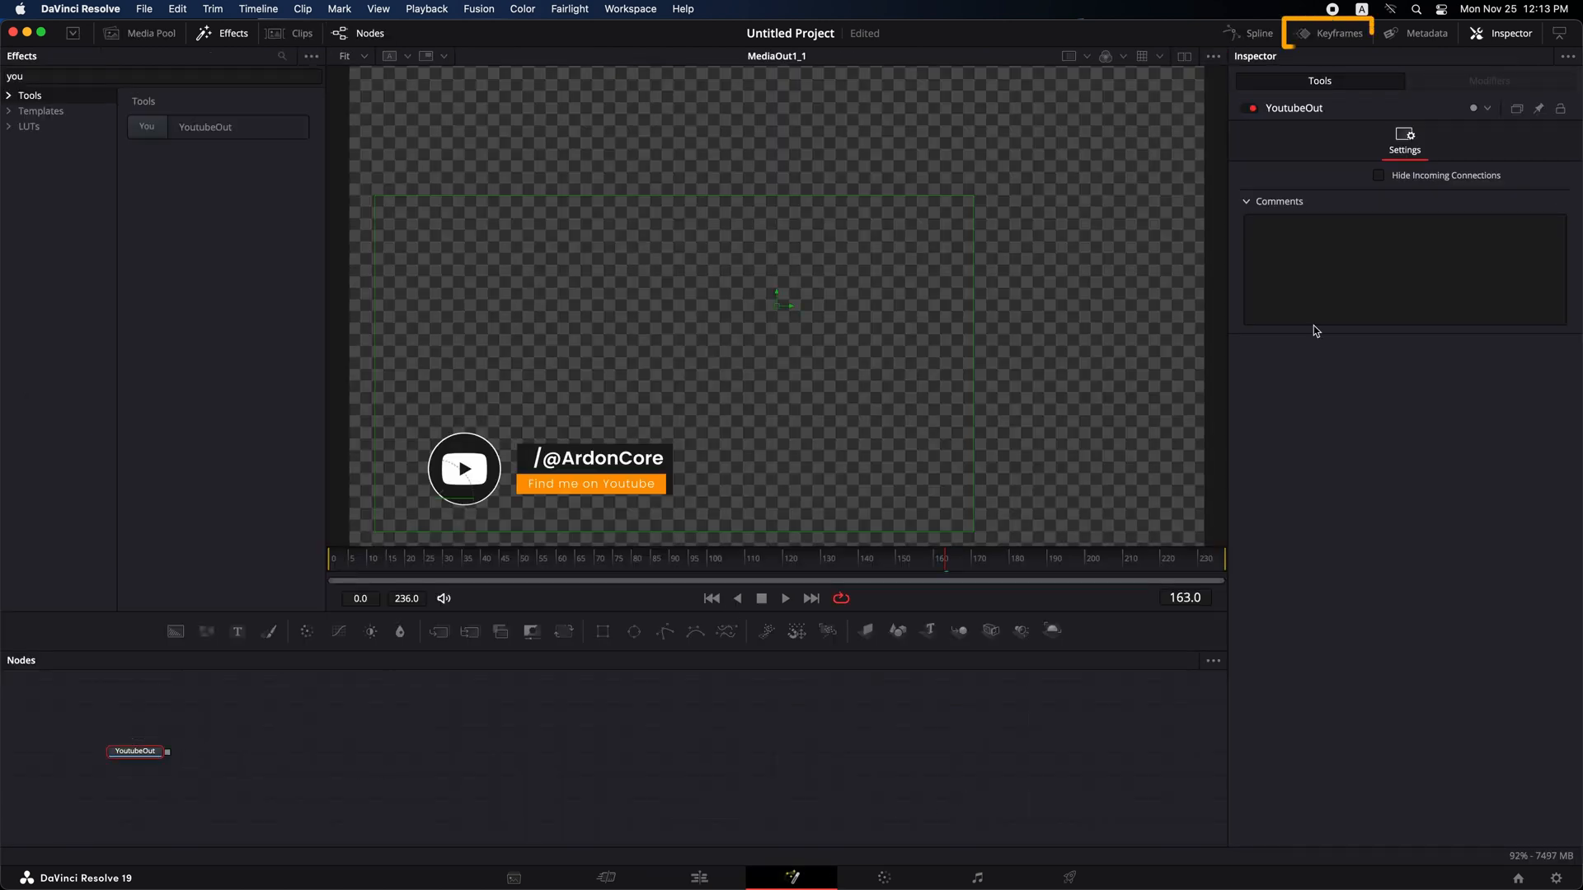
# Show the Keyframes tool list and locate the MediaOut1 and MediaOut1_1 entries
pyautogui.click(1336, 33)
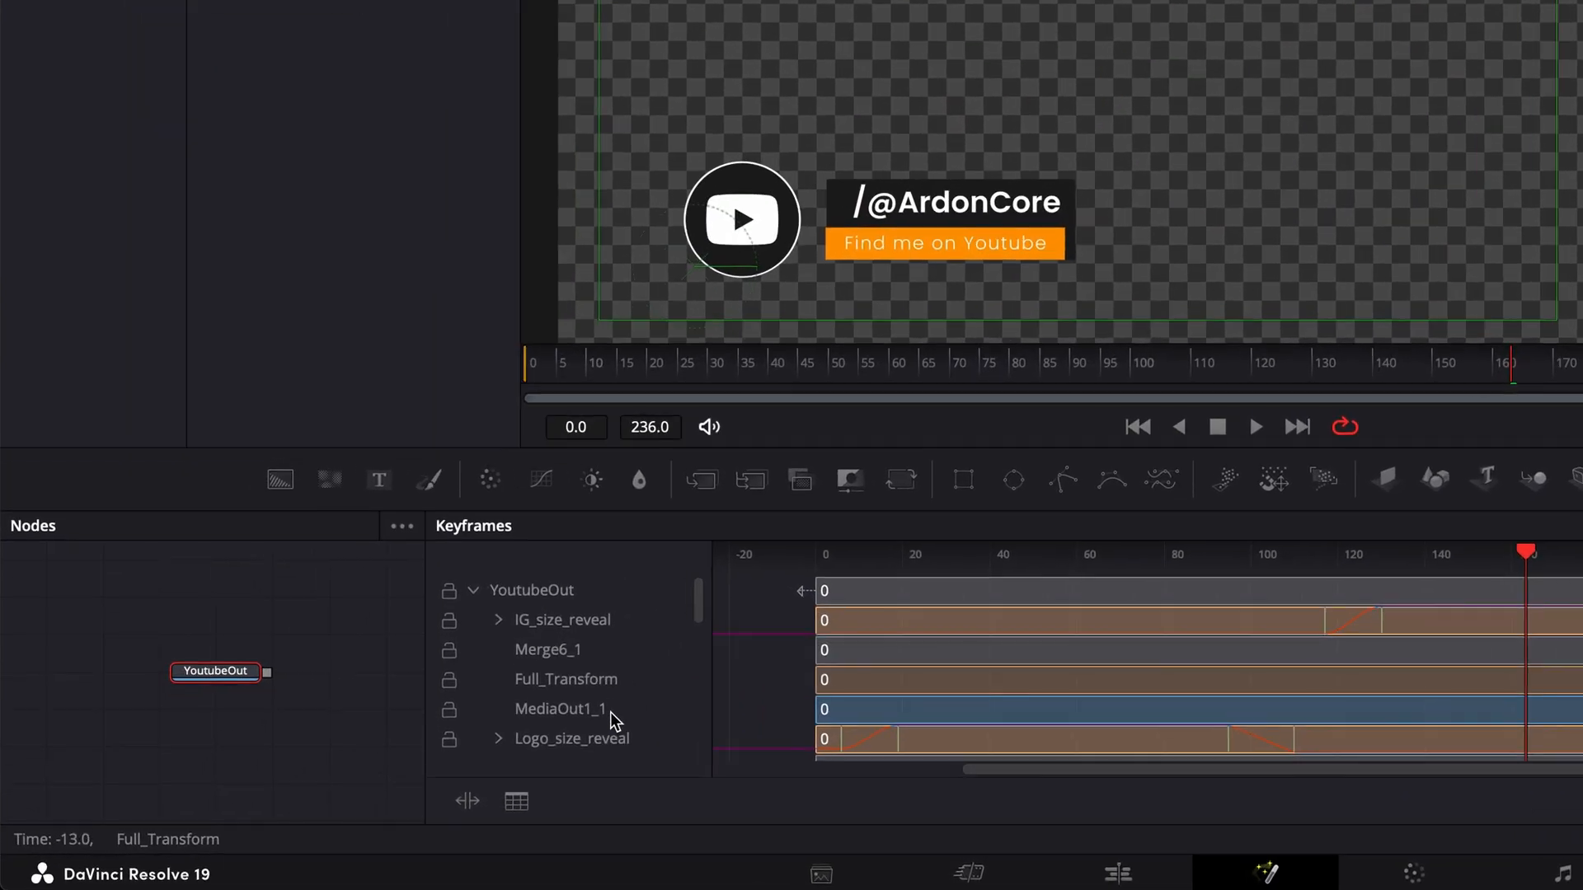
pyautogui.click(560, 707)
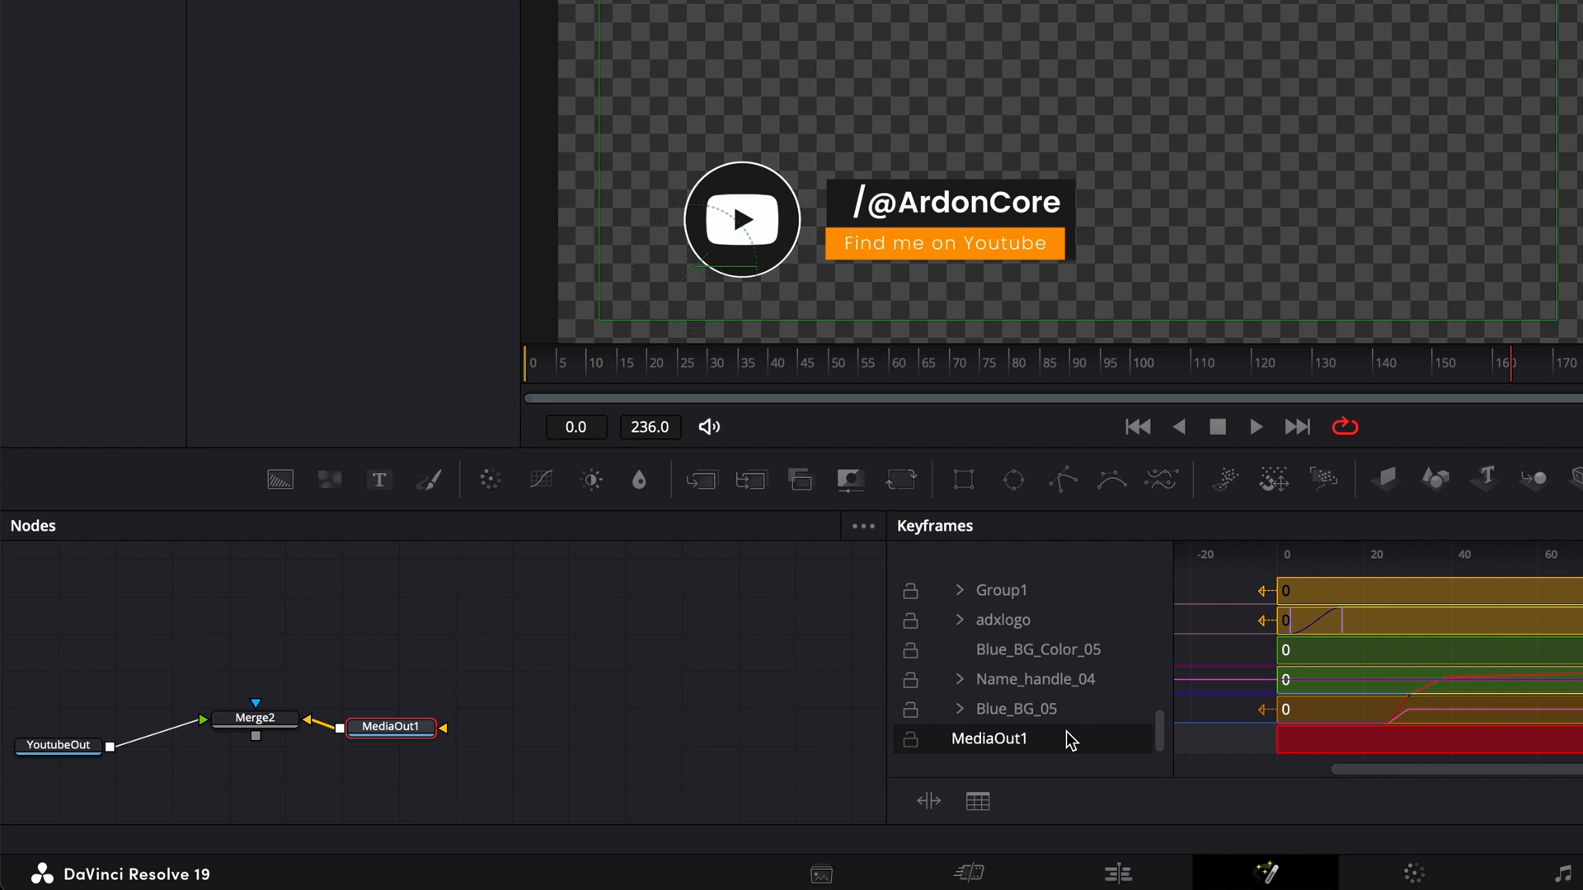
pyautogui.click(436, 873)
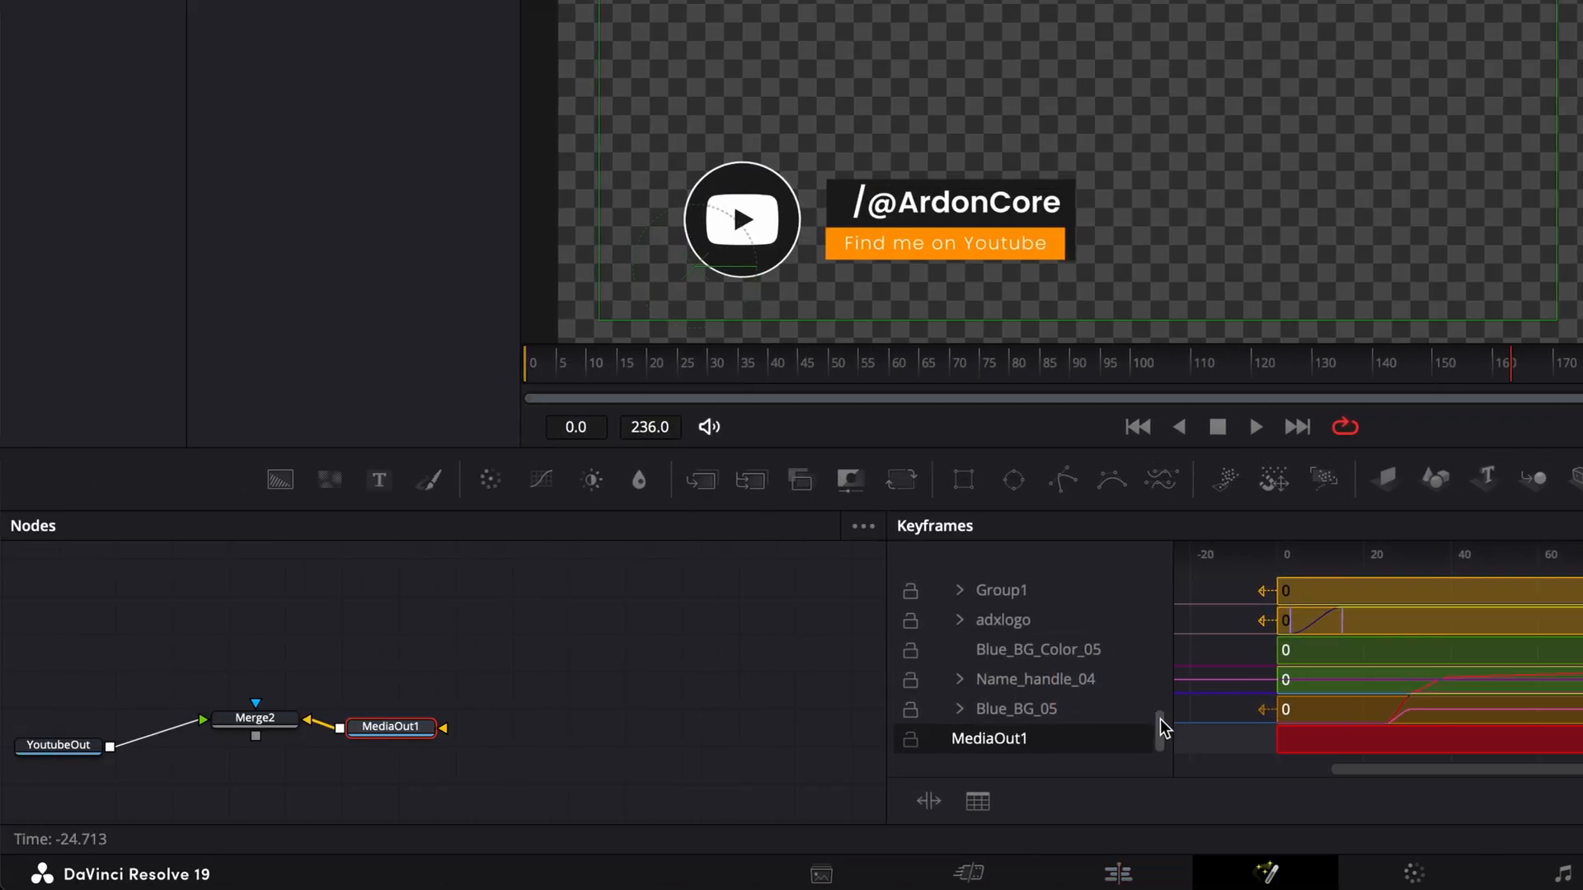
pyautogui.scroll(-3)
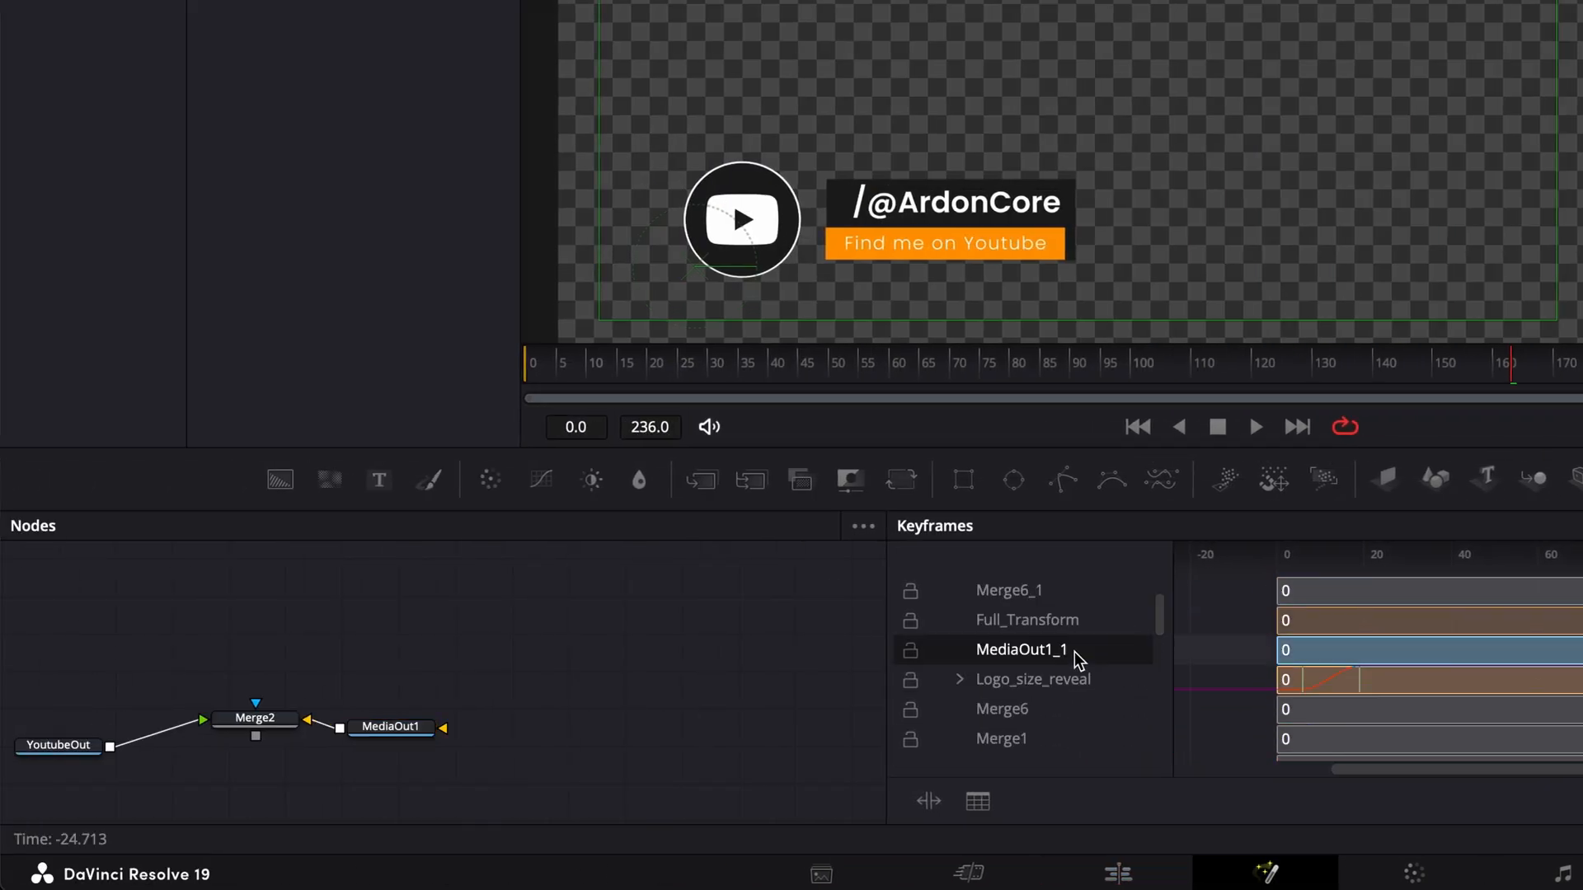
pyautogui.moveTo(1227, 280)
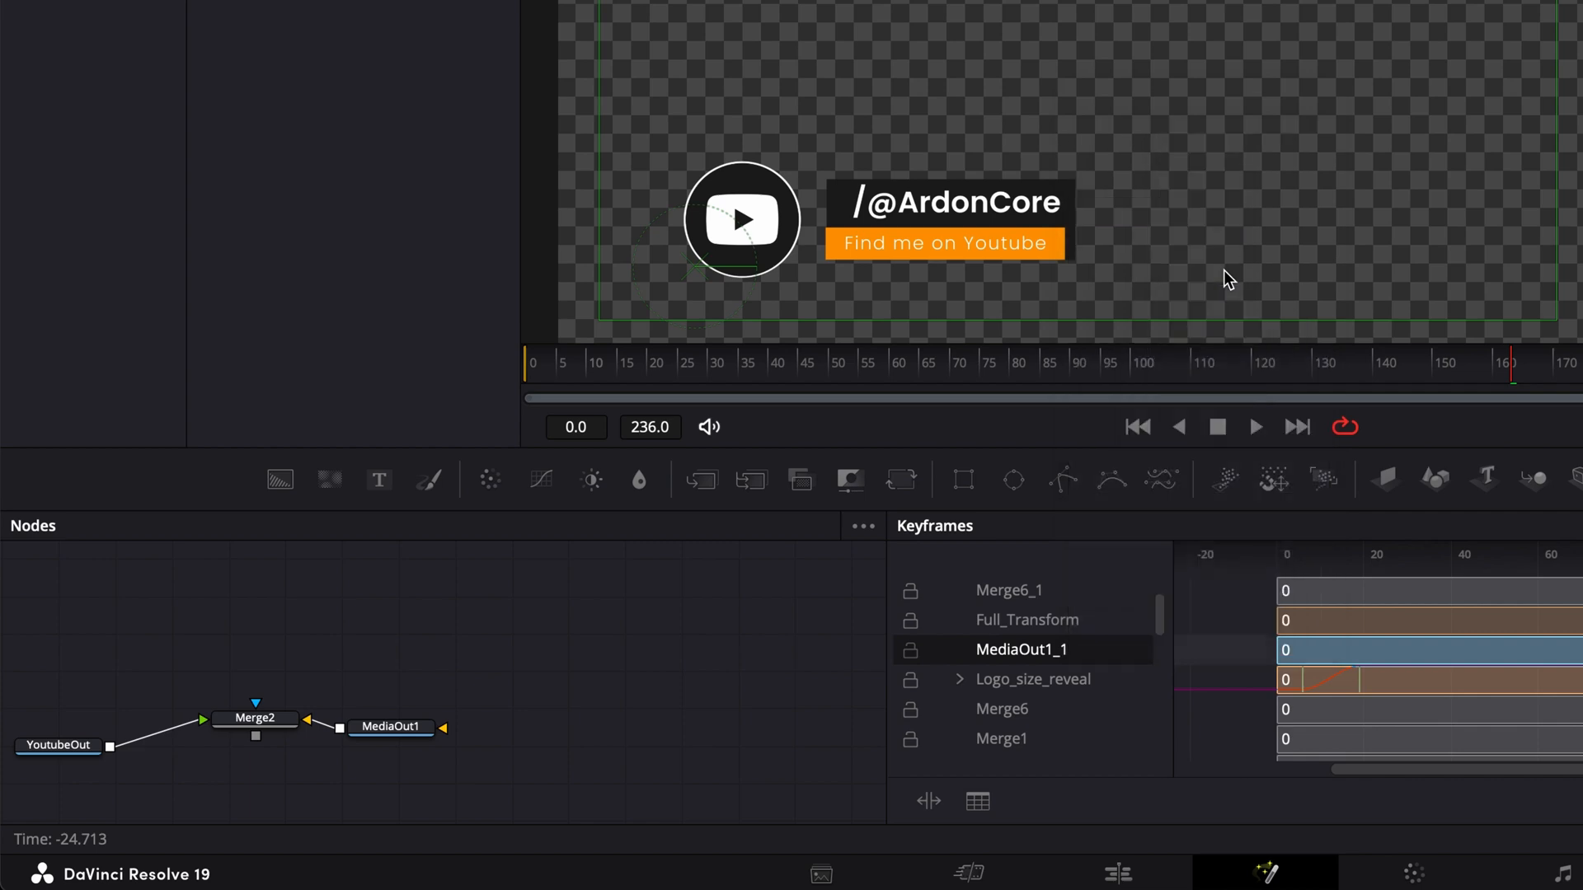
# Select MediaOut1 and check the 'Ardon, Digital Creator' lower third on the Edit page
pyautogui.click(255, 716)
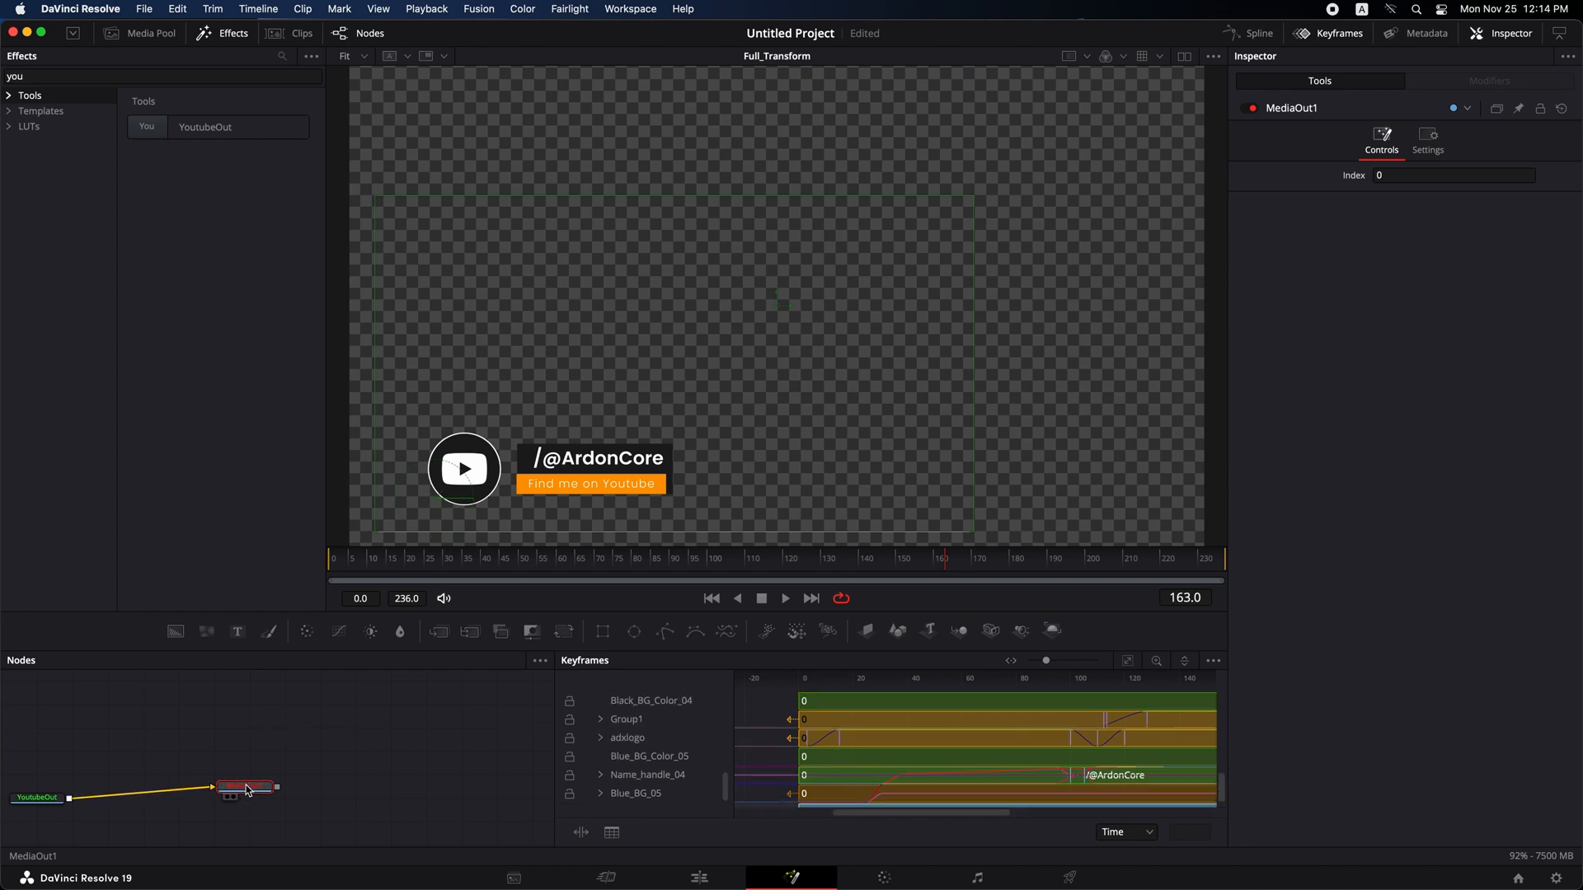
pyautogui.click(697, 876)
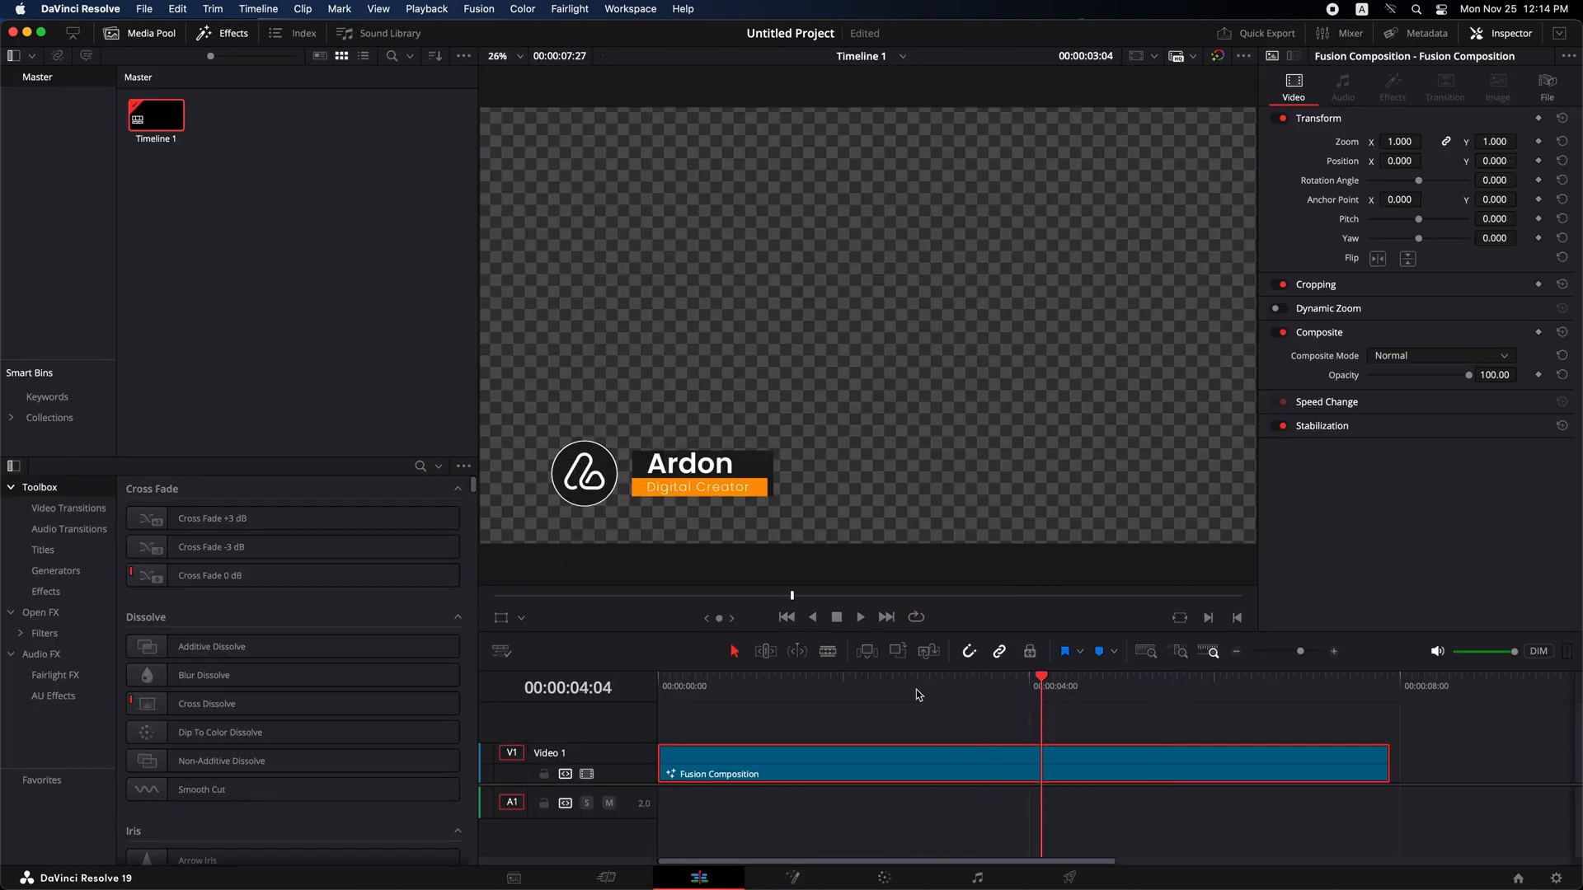
pyautogui.click(1264, 675)
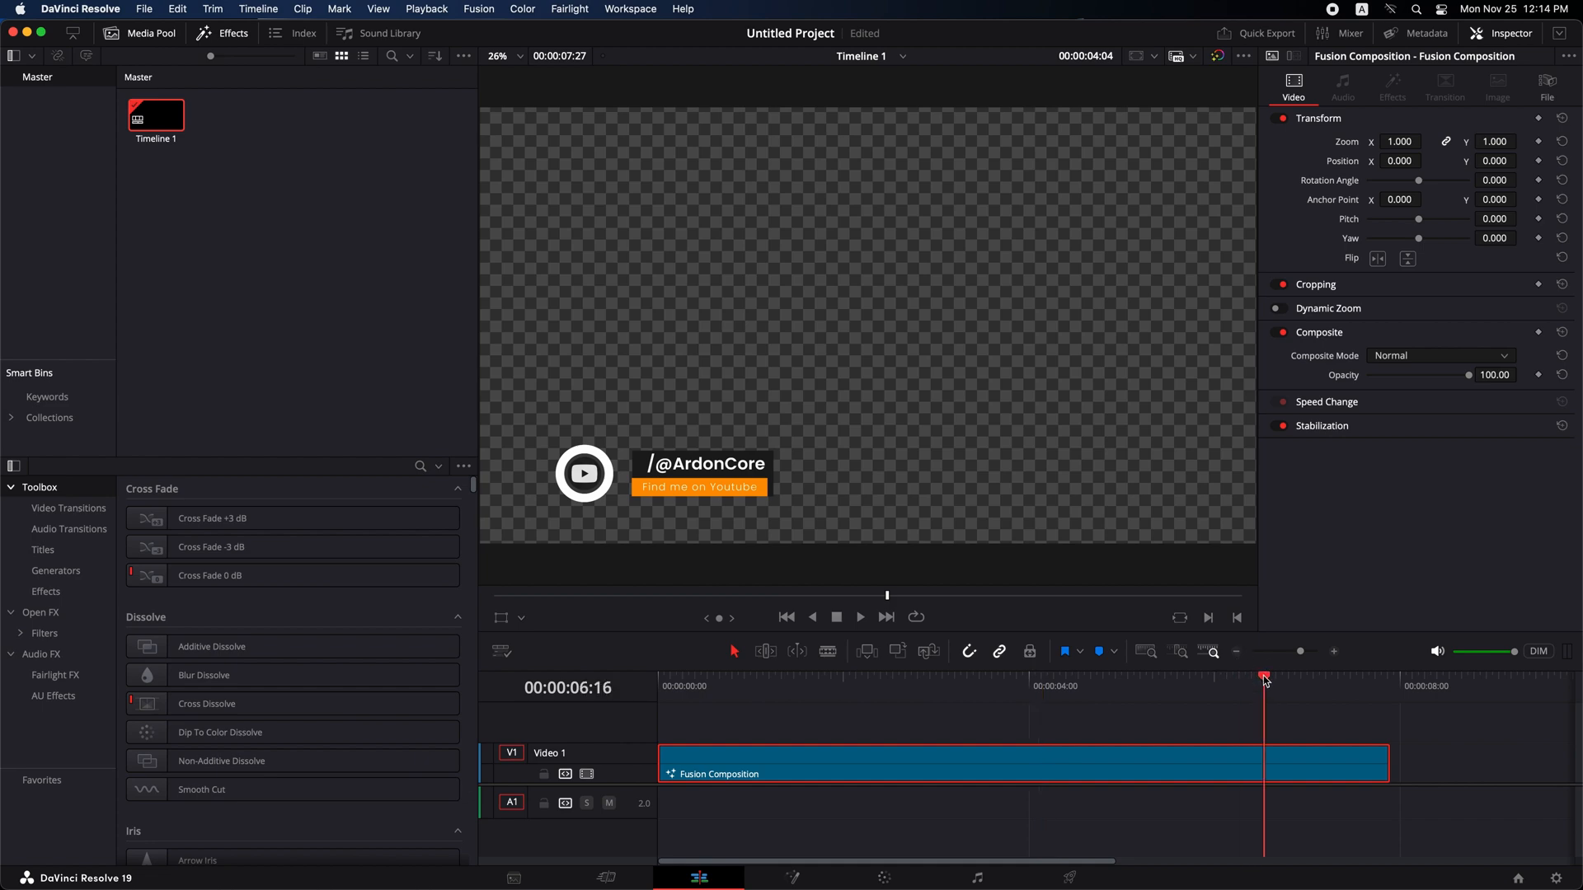
pyautogui.click(792, 877)
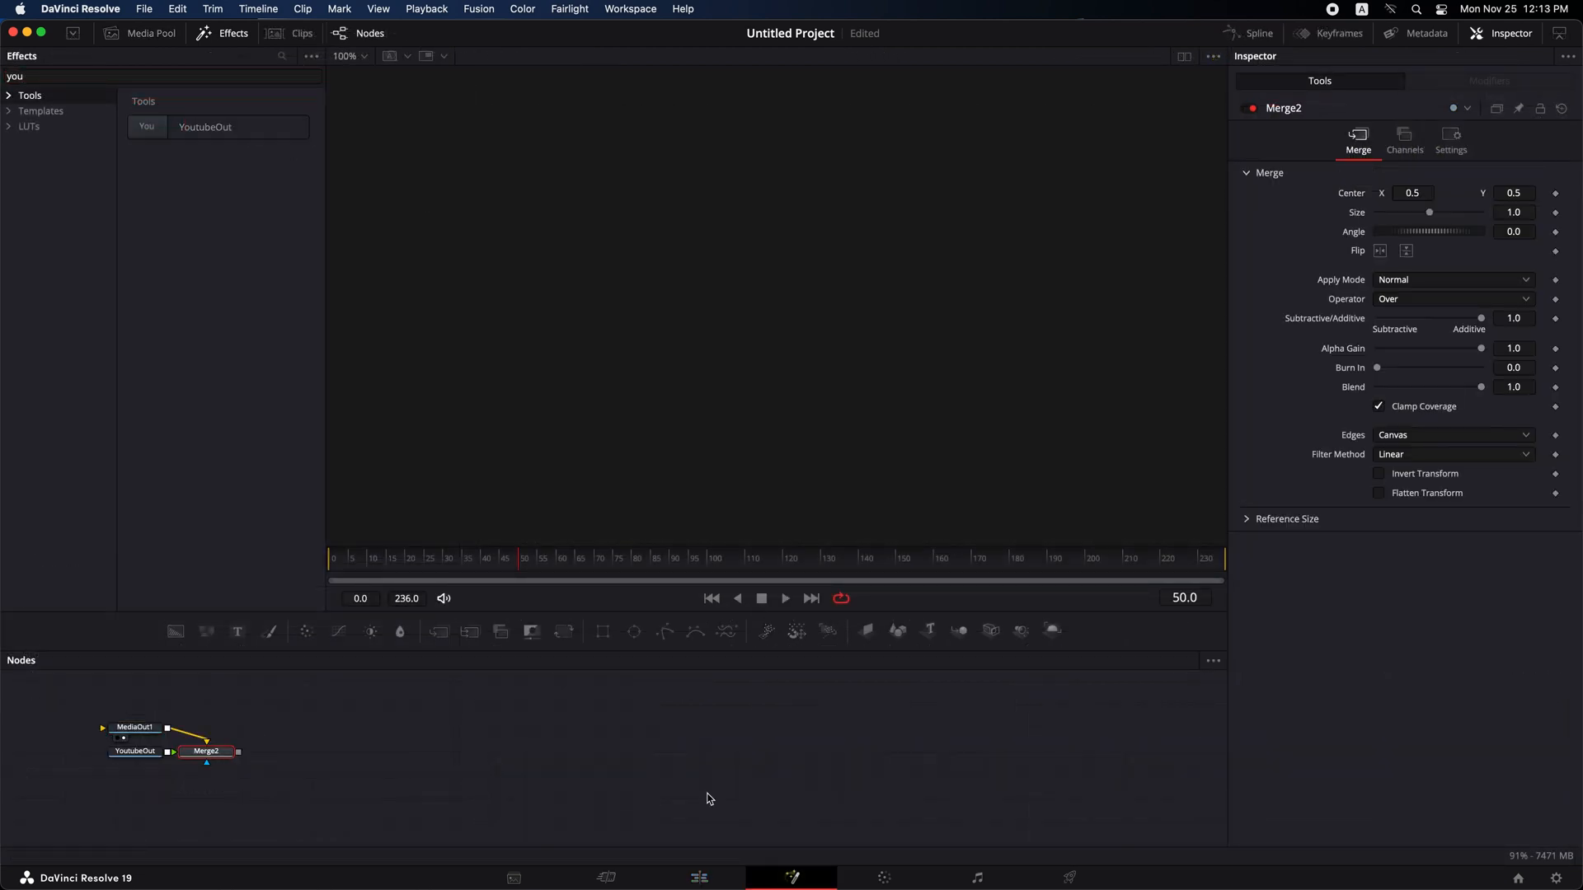
pyautogui.click(698, 877)
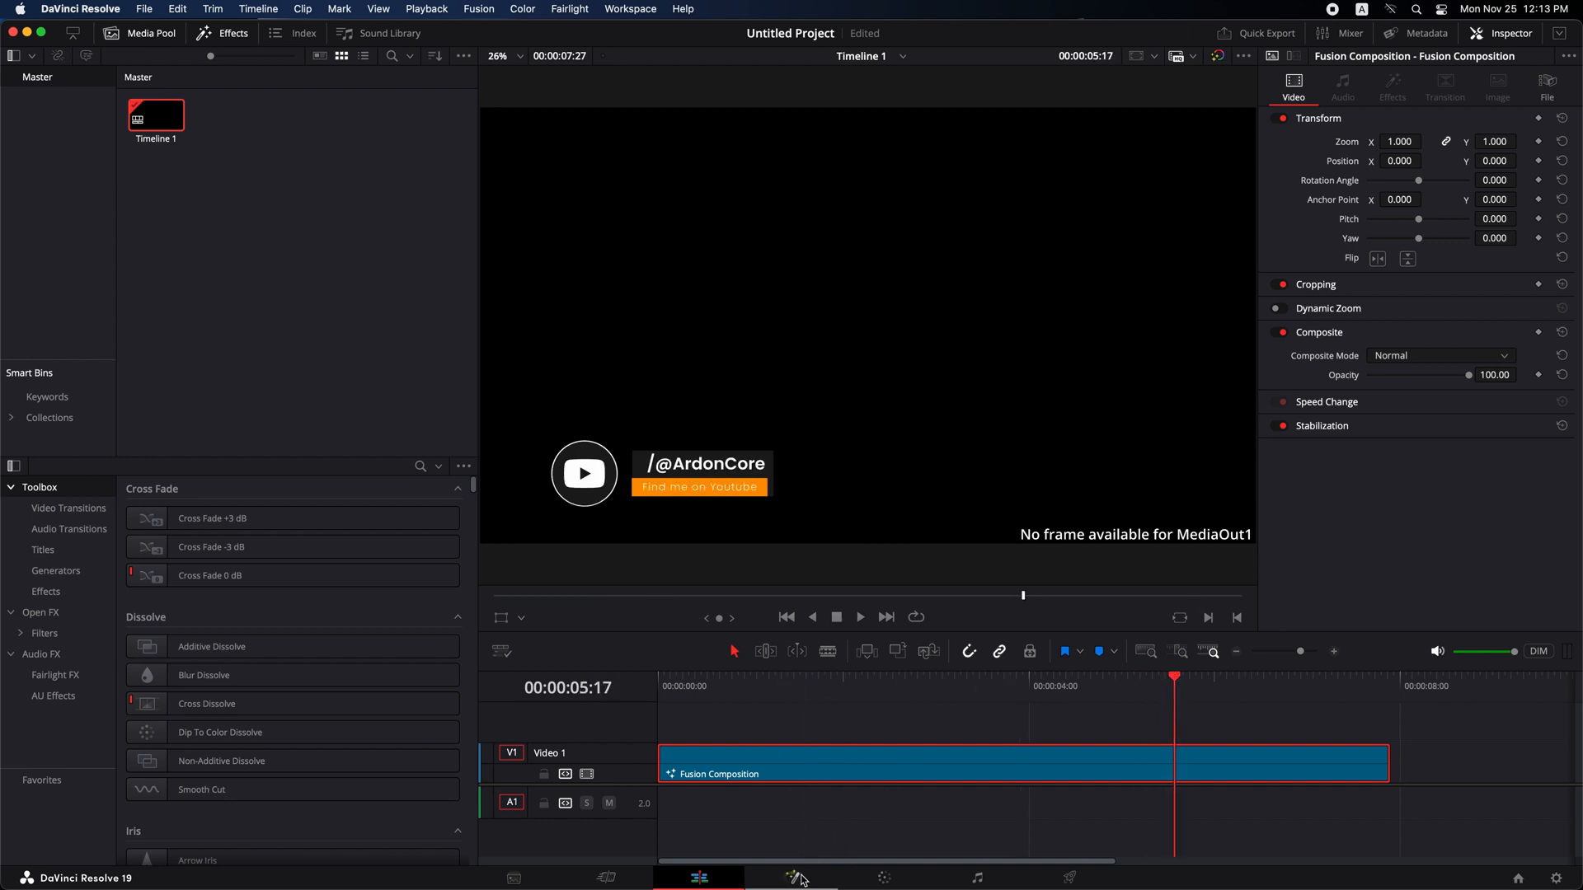
pyautogui.click(792, 876)
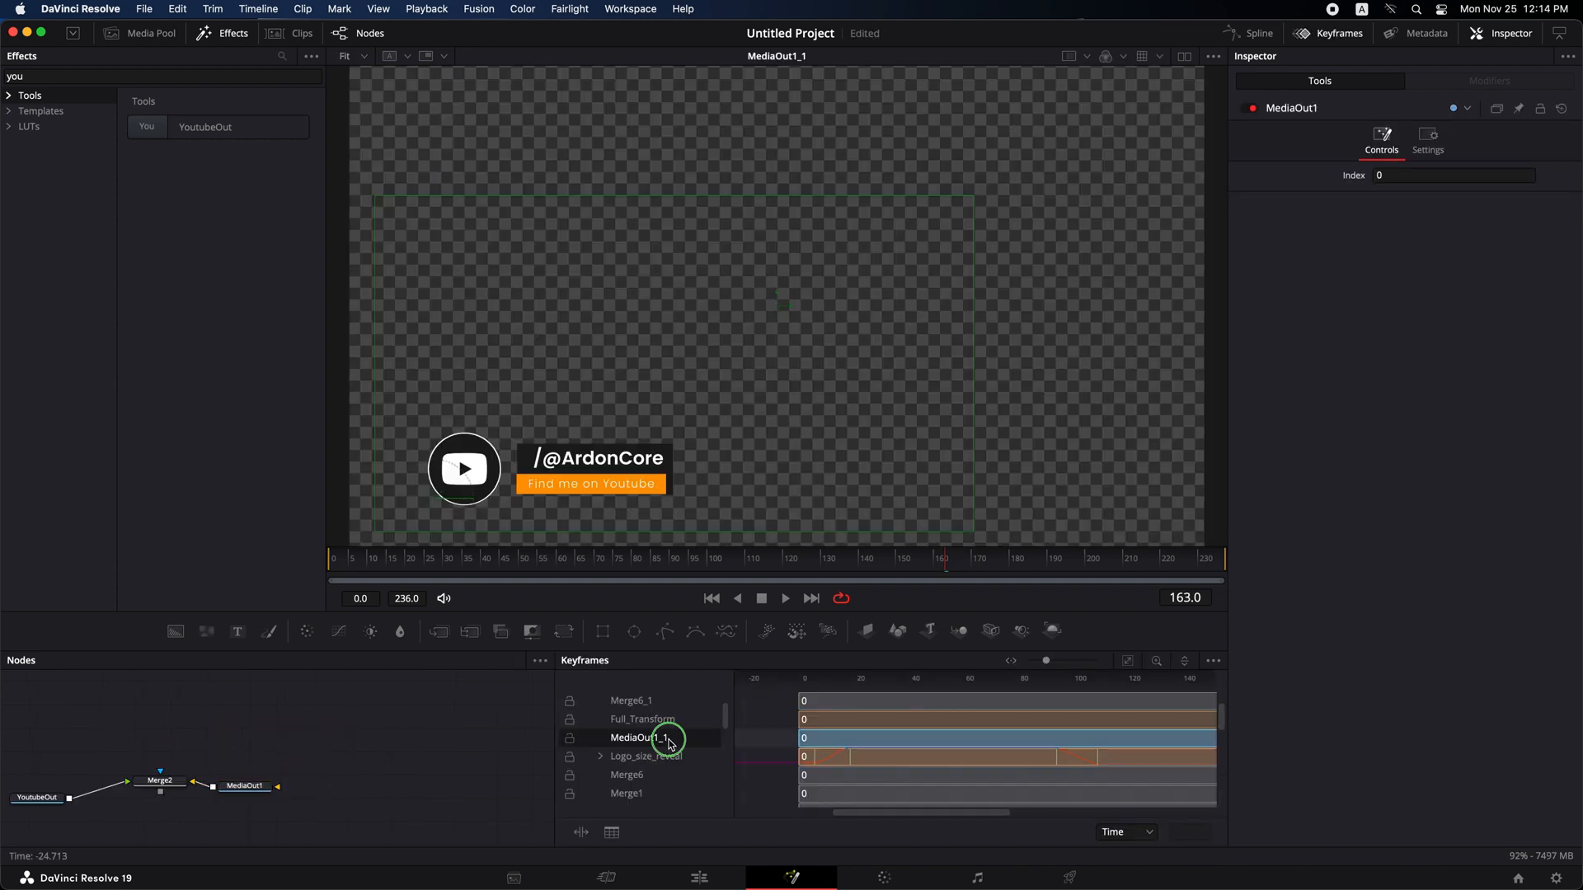
pyautogui.click(601, 737)
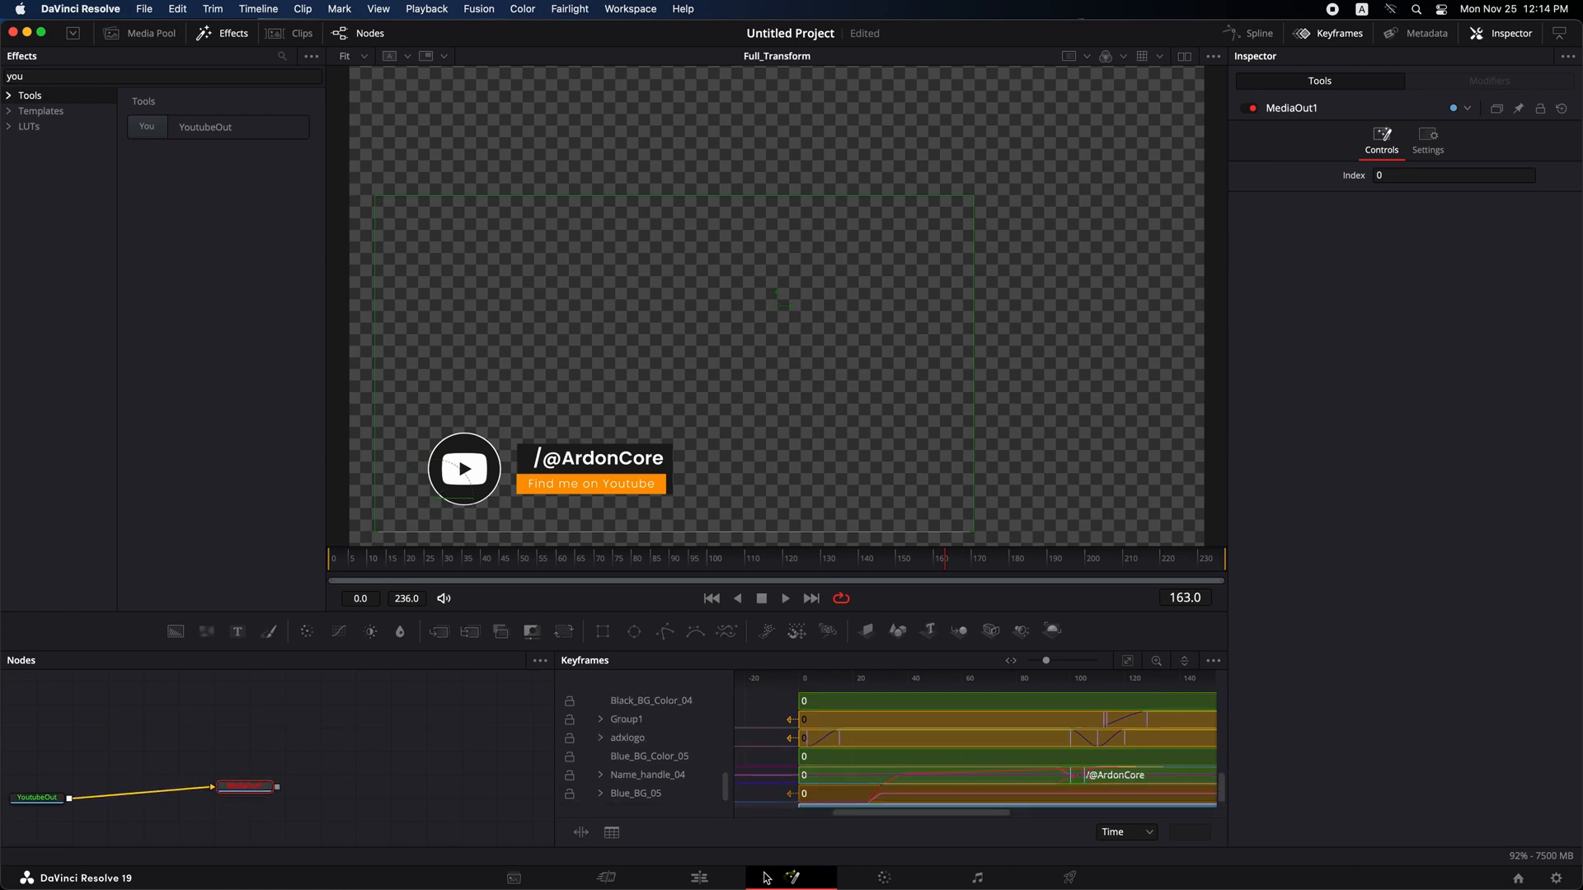
pyautogui.click(697, 877)
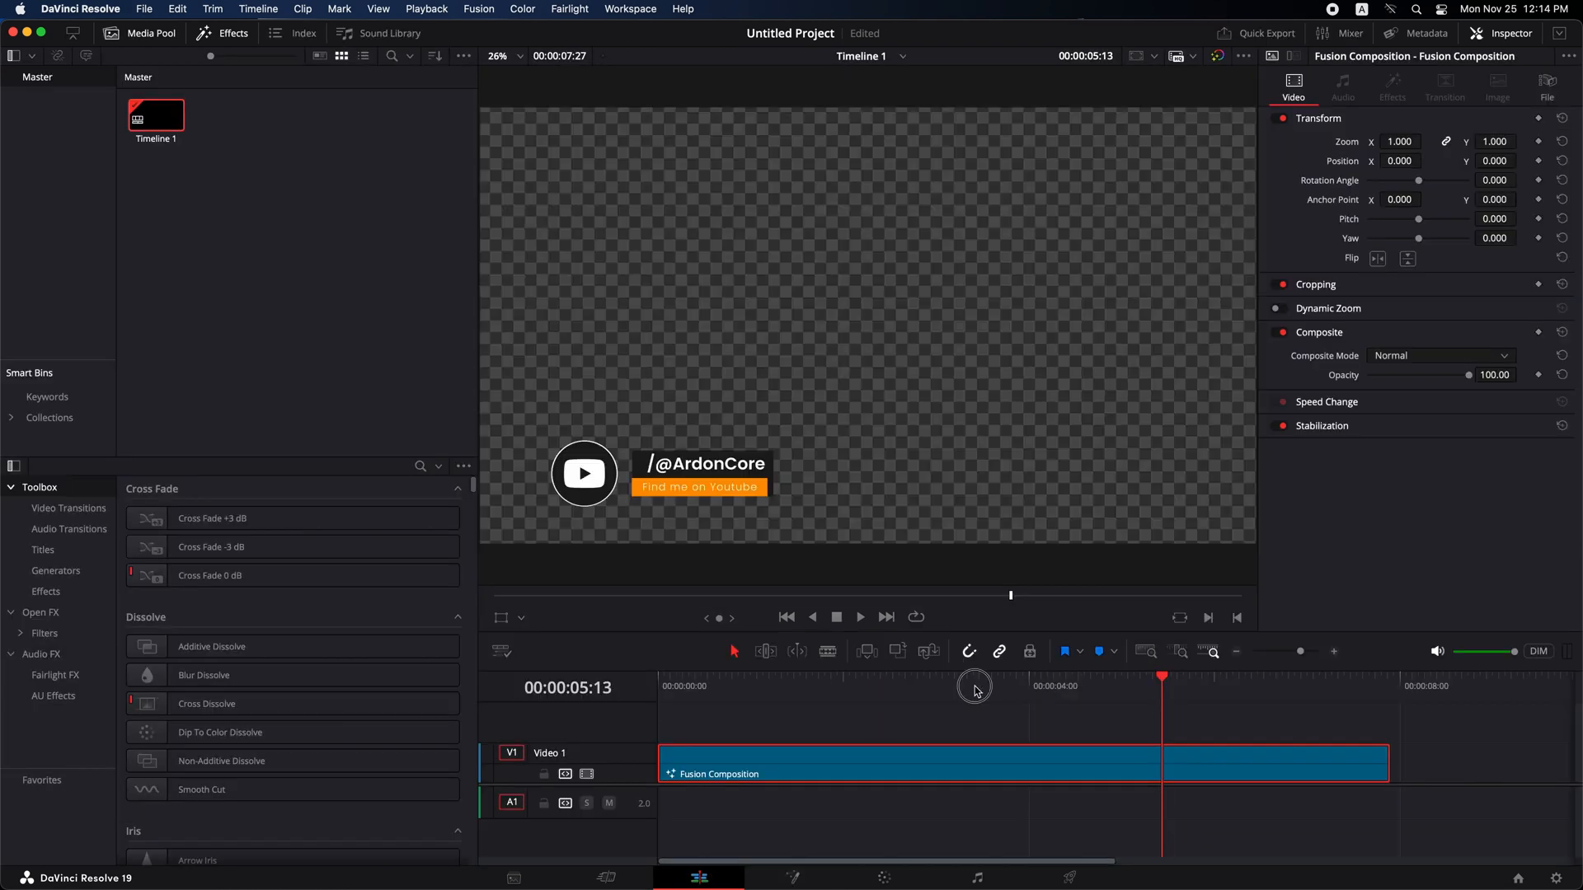